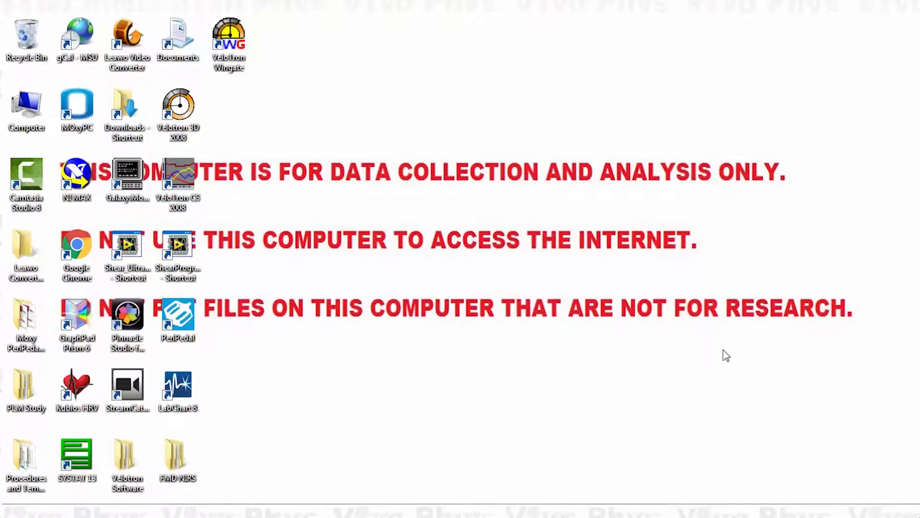
Launch LabChart 8 from its desktop shortcut.
left_click(177, 390)
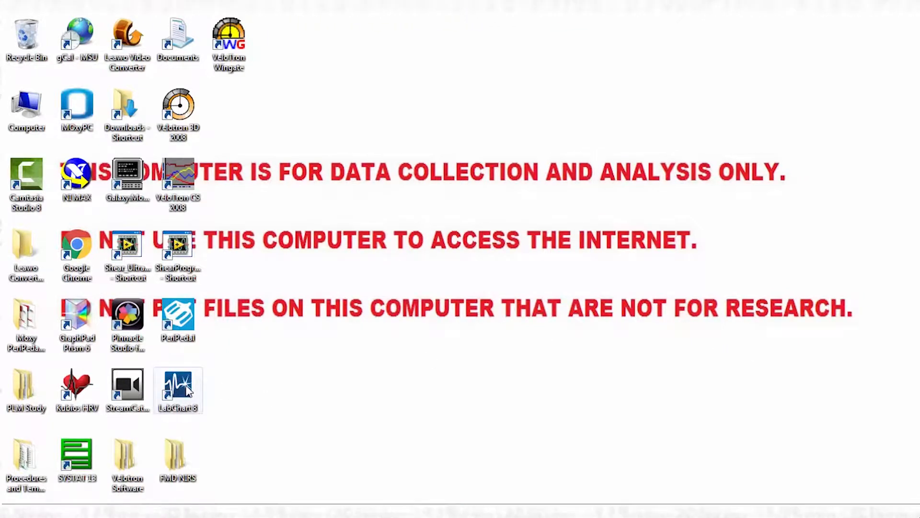
double_click(177, 390)
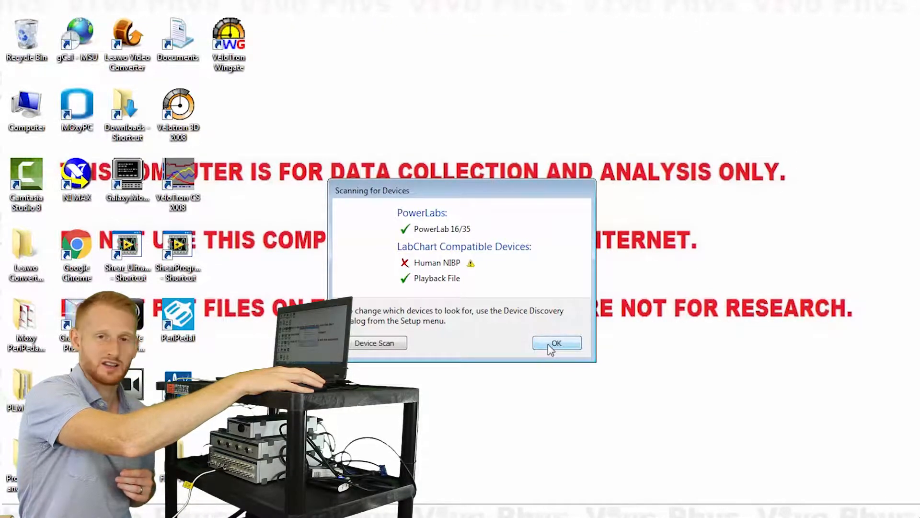
Accept the device scan results listing the PowerLab 16/35.
left_click(556, 342)
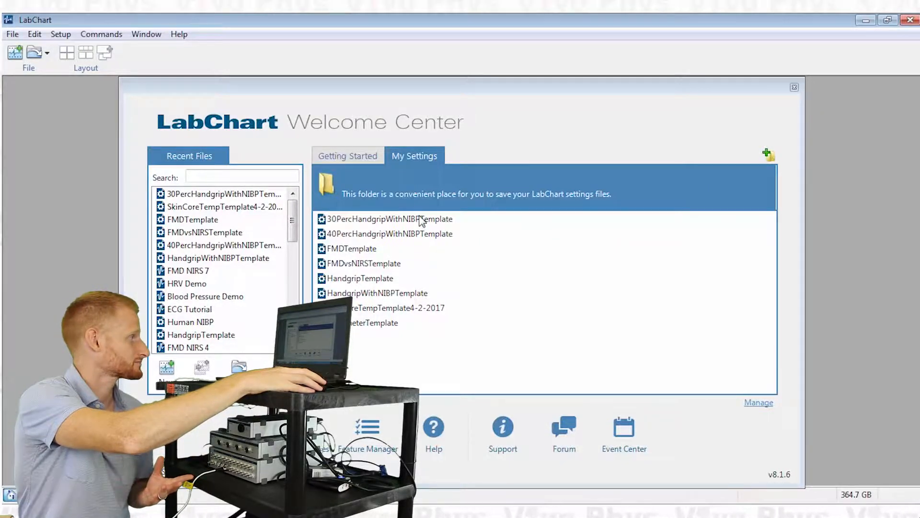
Open 30PercHandgripWithNIBPTemplate from the Welcome Center's My Settings tab.
double_click(387, 218)
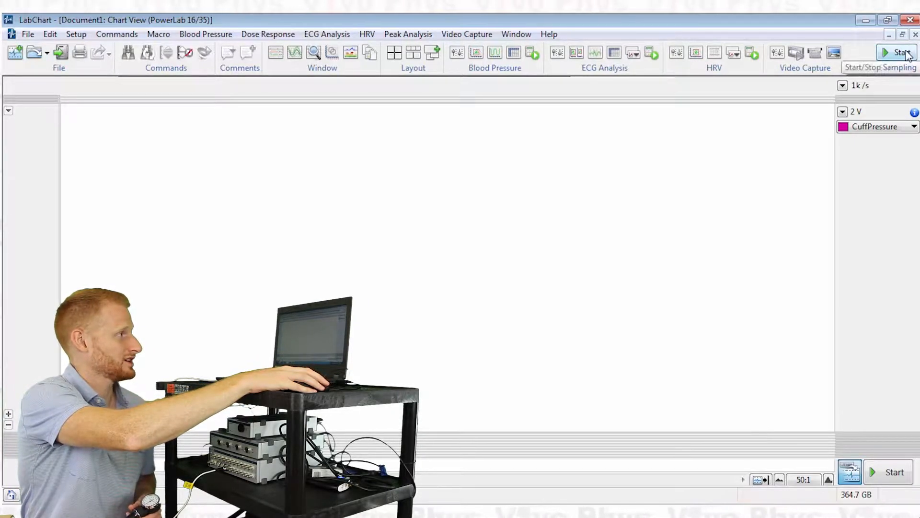
Start sampling the CuffPressure channel on the PowerLab 16/35.
left_click(894, 52)
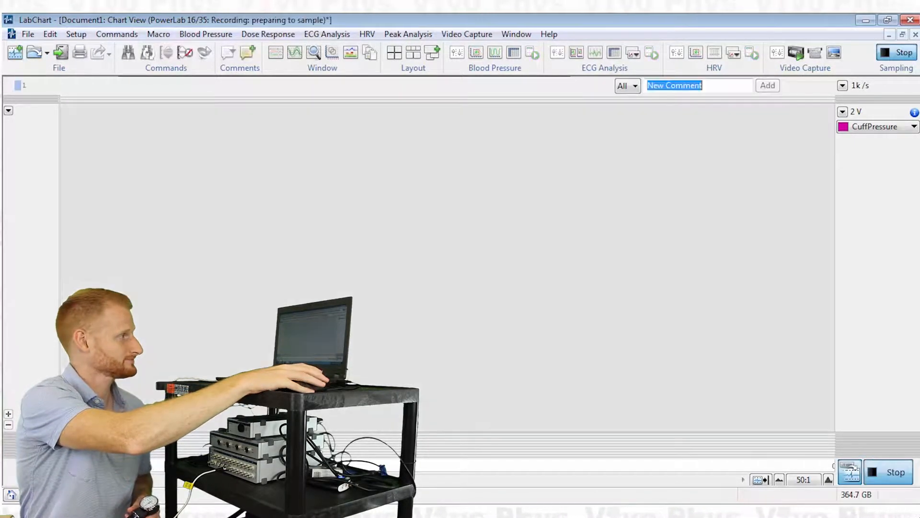